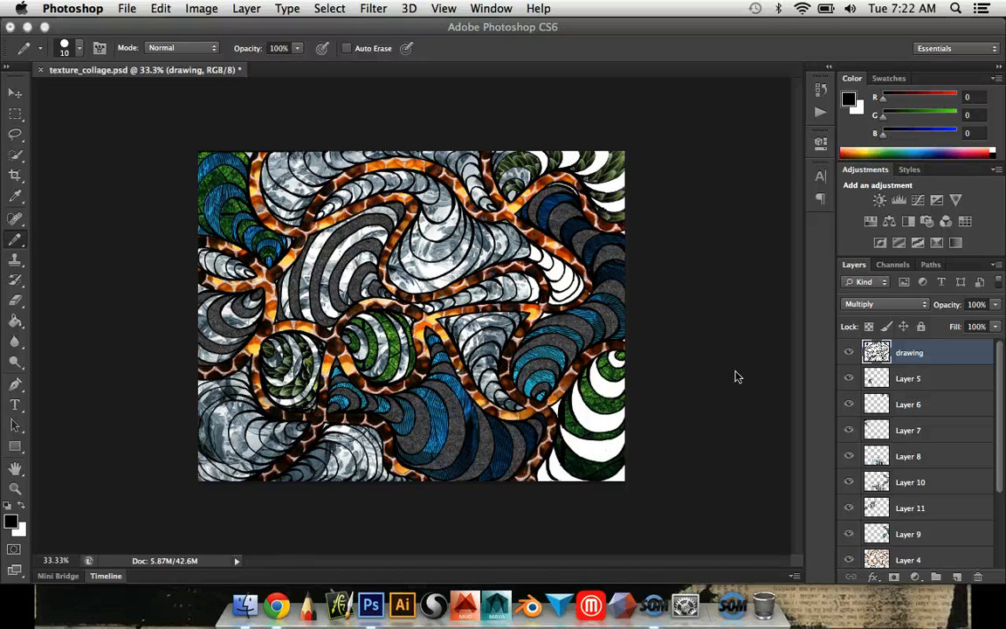
pyautogui.moveTo(723, 373)
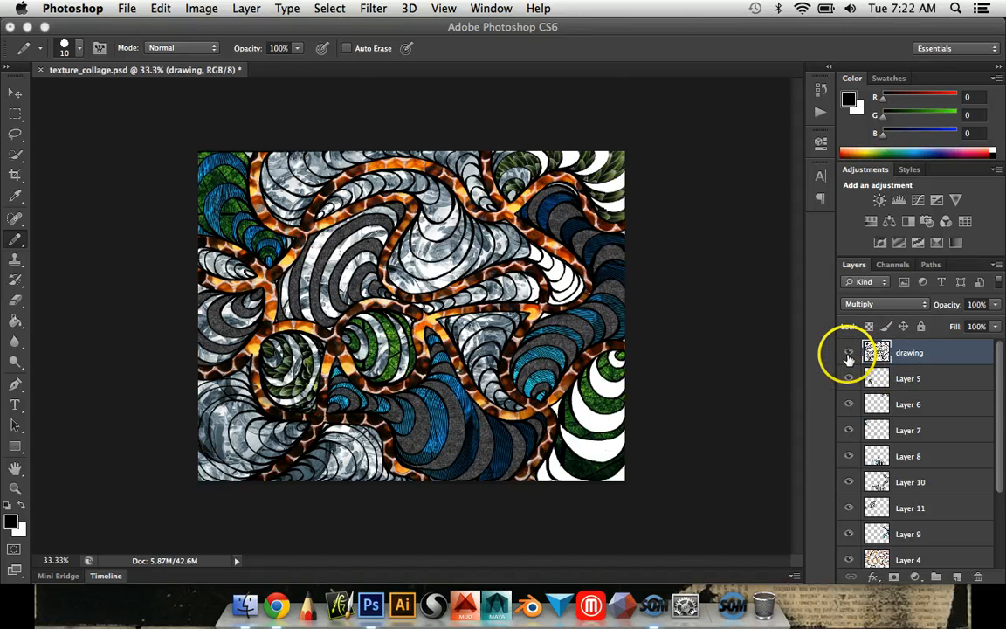
# - Turn off the 'drawing' layer's visibility so only the texture pieces show
pyautogui.click(847, 356)
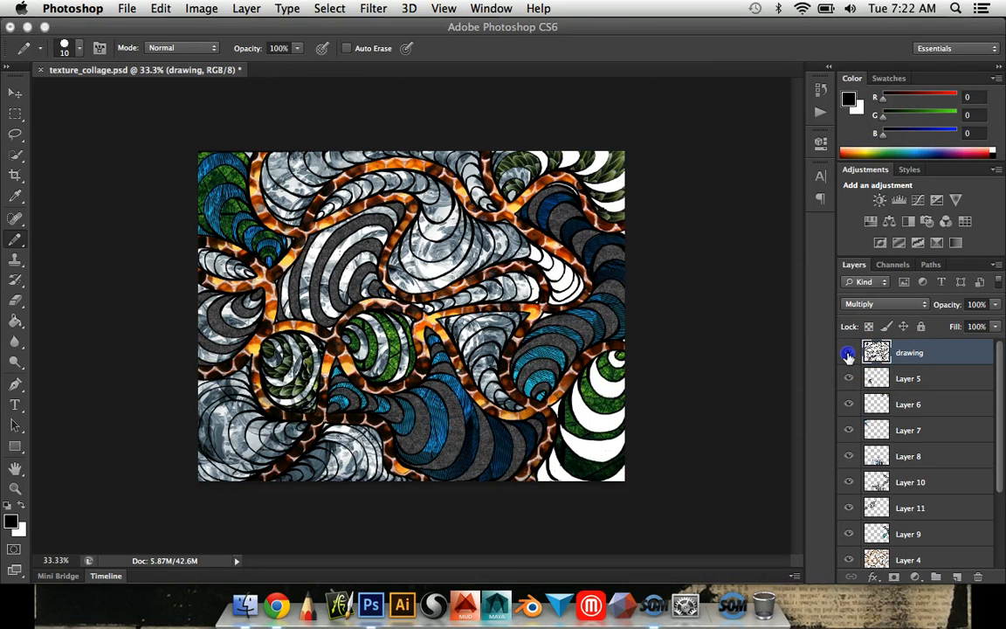
pyautogui.click(848, 352)
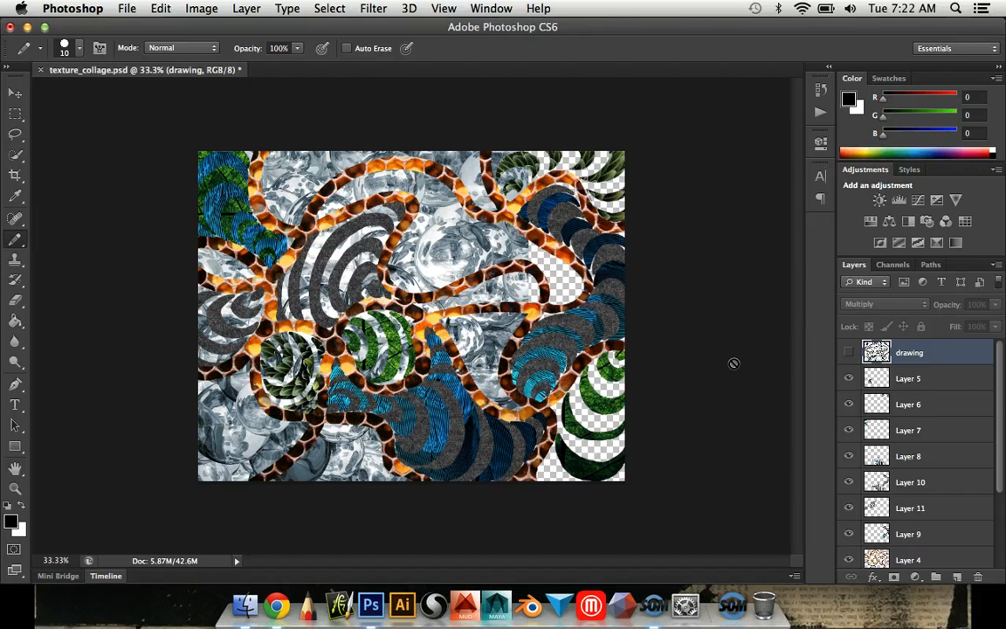
# - Zoom the collage view out to 8.33% to judge overall balance
pyautogui.click(444, 8)
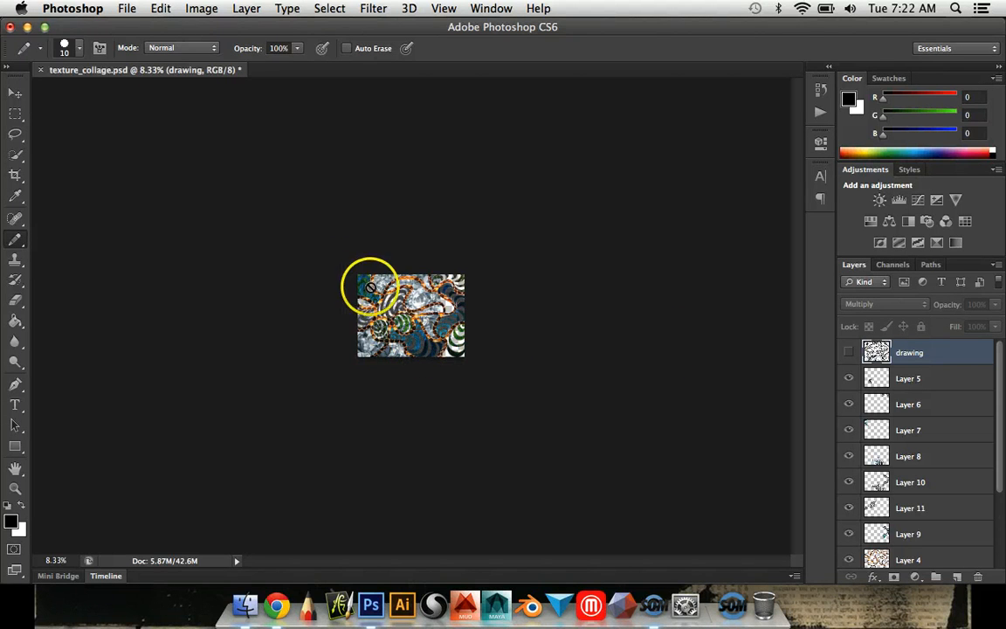
pyautogui.moveTo(513, 357)
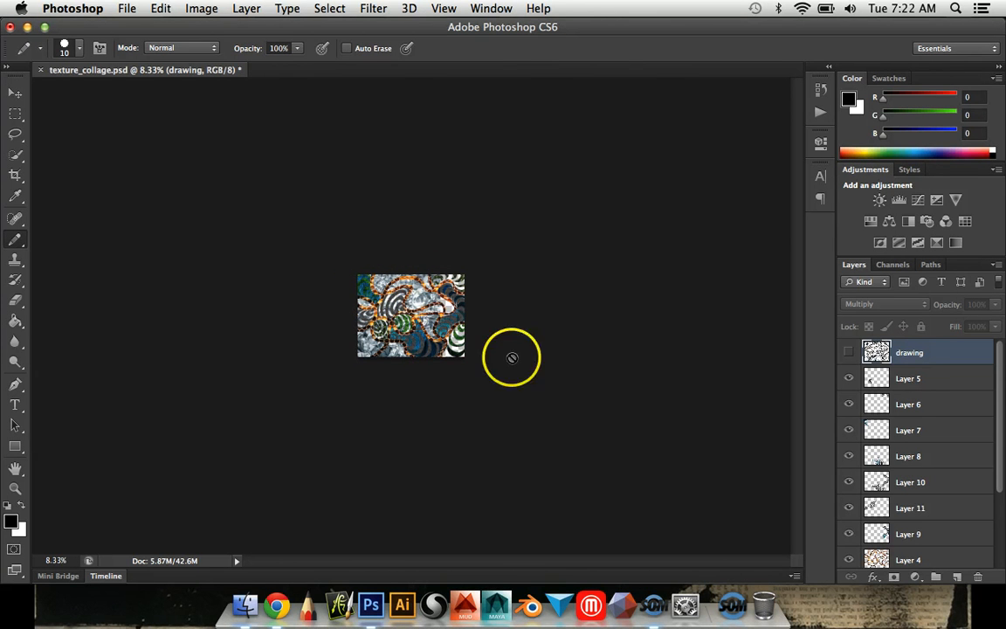
pyautogui.moveTo(539, 339)
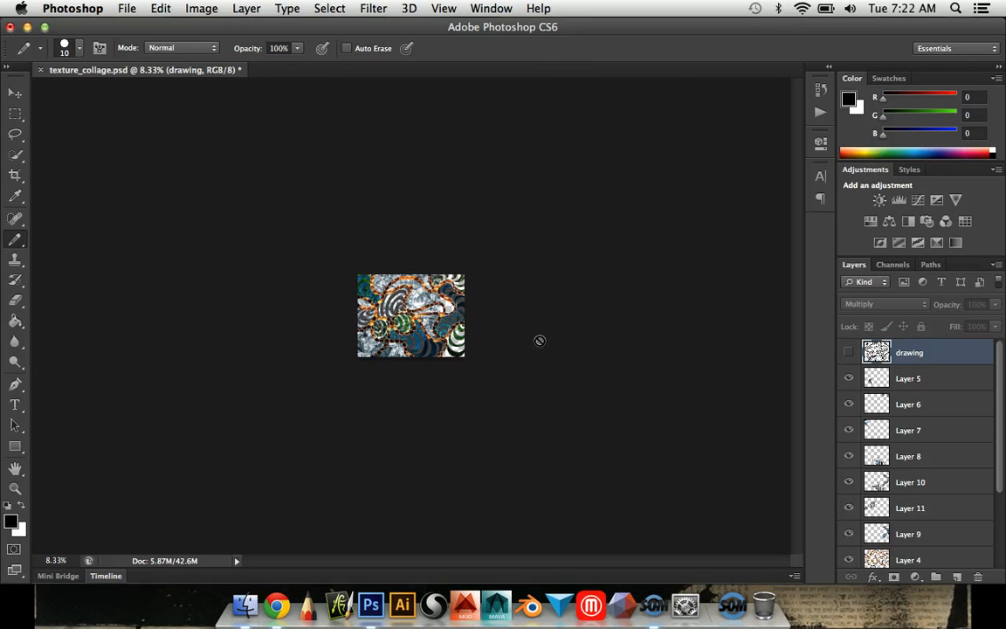